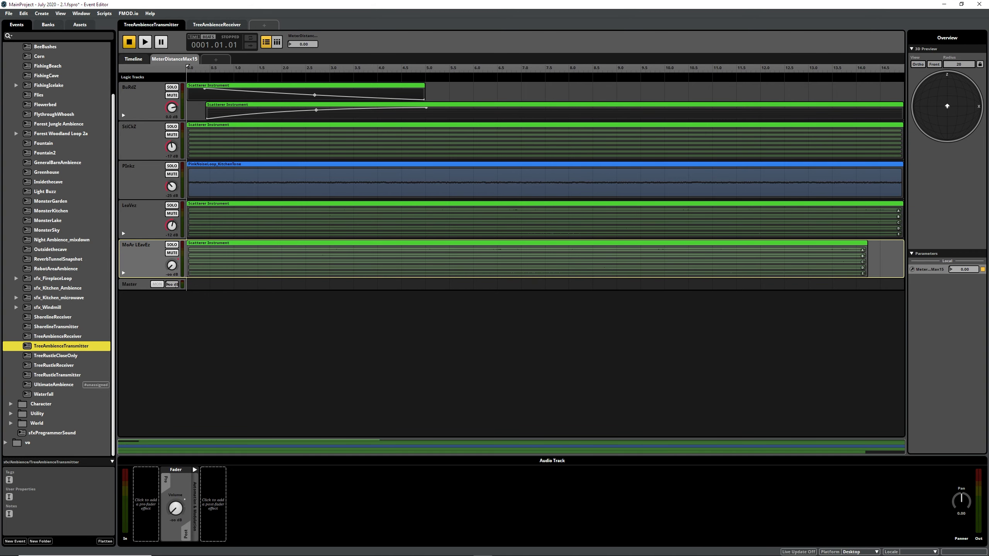
{"action": "mouse_move", "coordinate": [53, 355]}
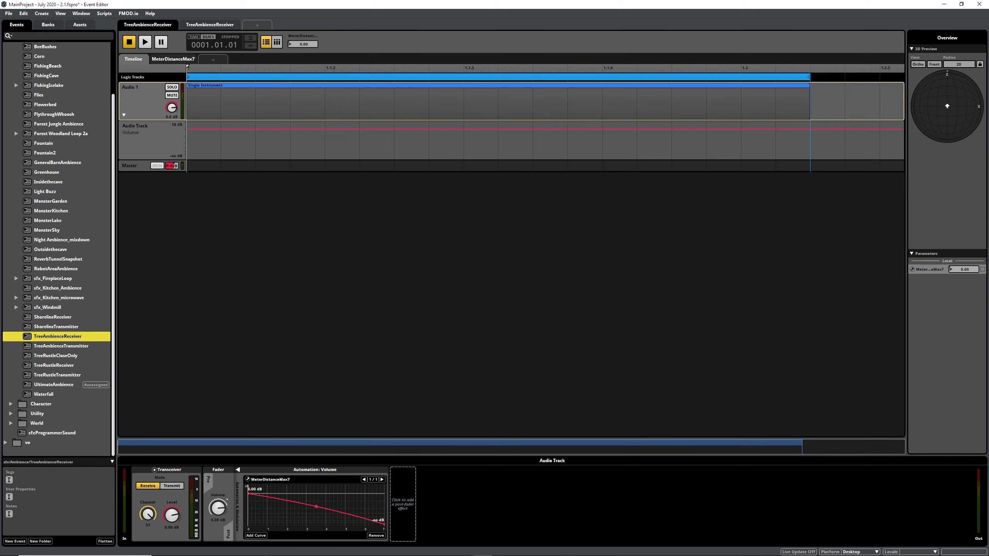
Inspect a bird-chirp scatterer instrument and sweep the MeterDistanceMax15 distance value up to 15
{"action": "left_click", "coordinate": [61, 346]}
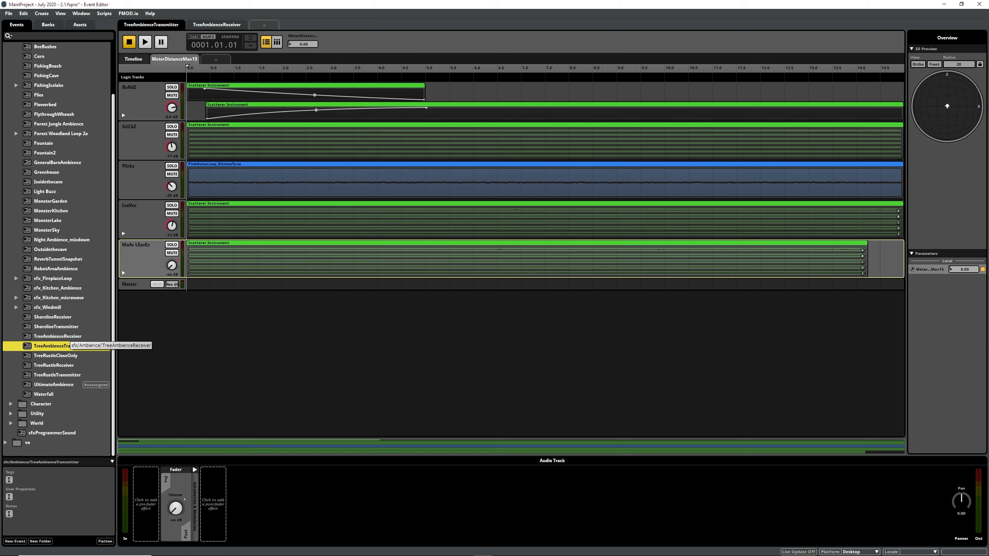
{"action": "left_click", "coordinate": [62, 346]}
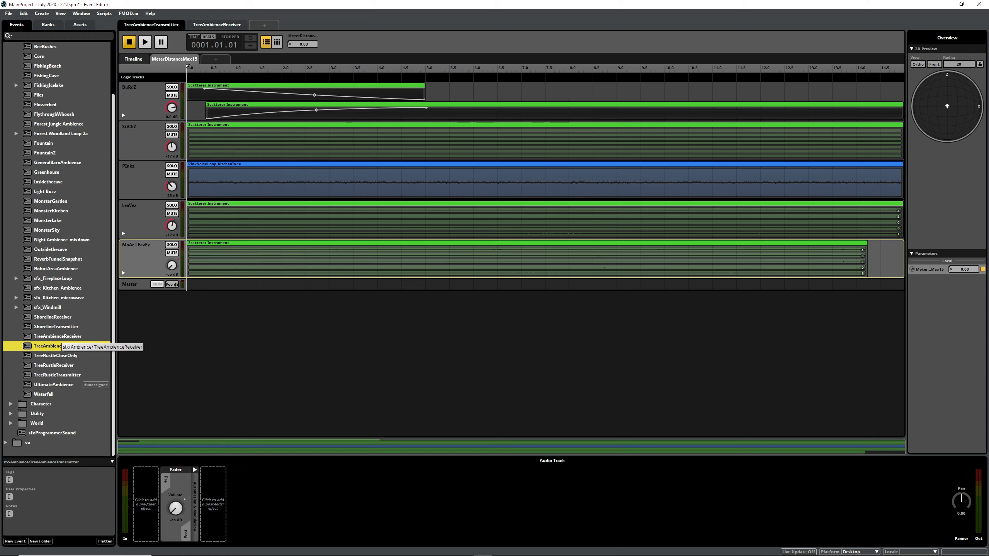
{"action": "left_click", "coordinate": [62, 347]}
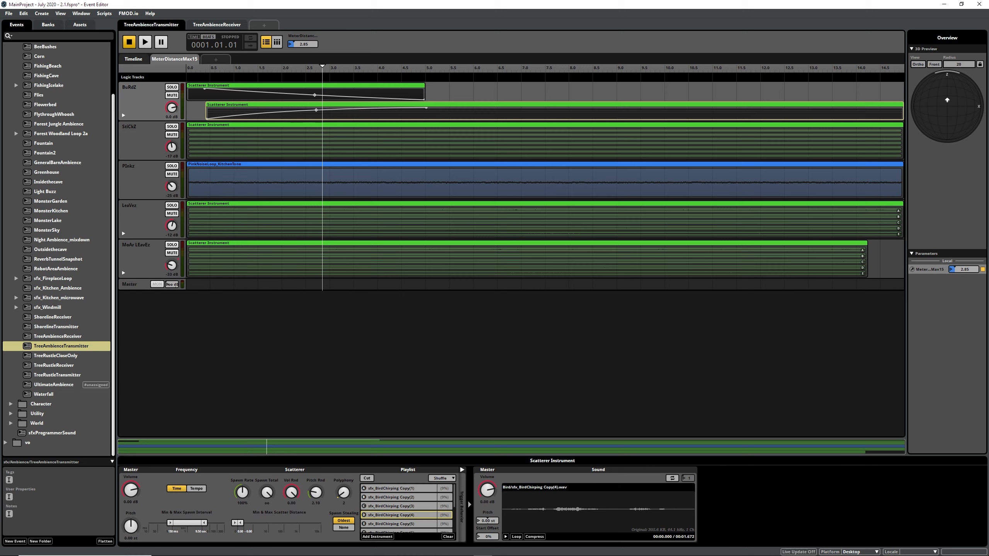
{"action": "left_click_drag", "start_coordinate": [321, 67], "coordinate": [783, 68]}
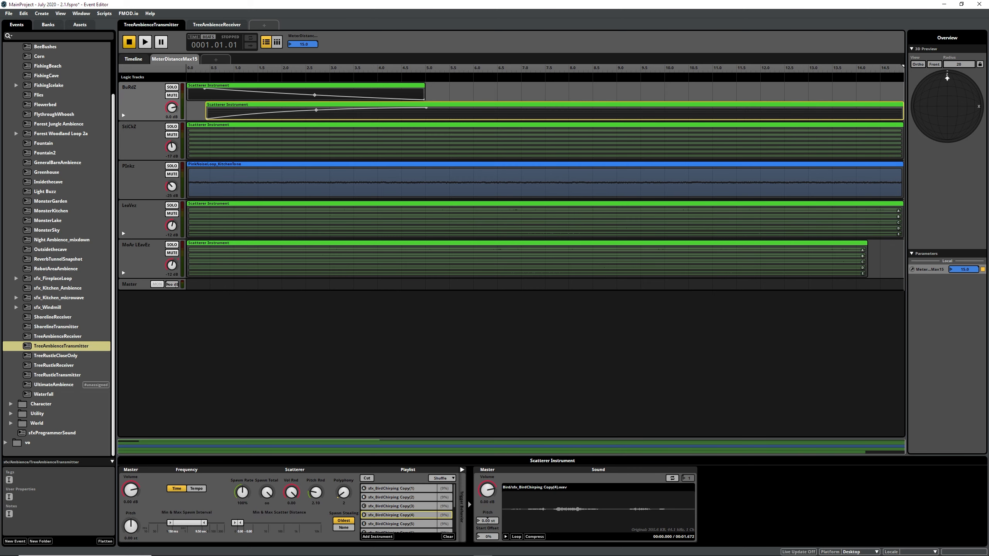
{"action": "mouse_move", "coordinate": [60, 346]}
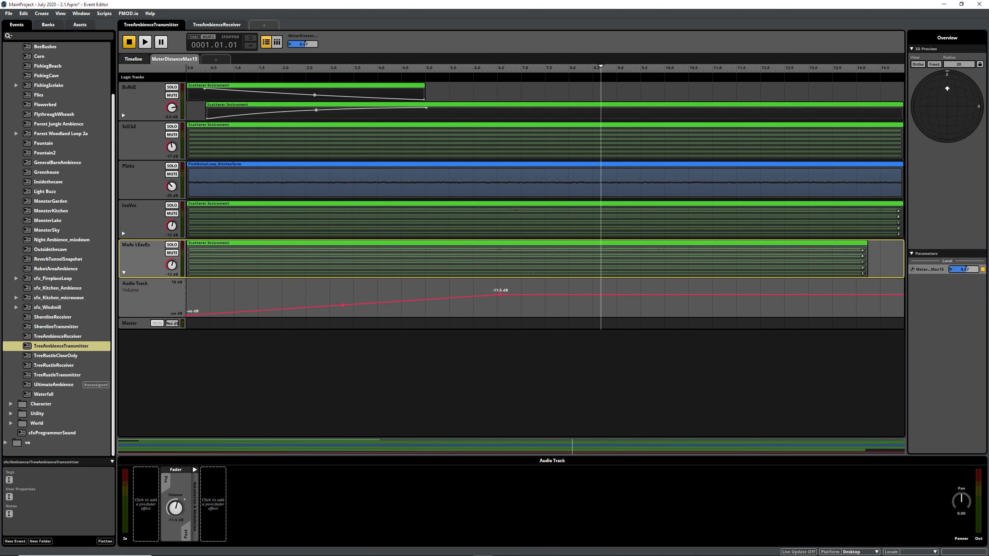
Bring up the Edit Parameter dialog for the MeterDistanceMax15 distance parameter (range 0 to 15)
{"action": "left_click", "coordinate": [541, 67]}
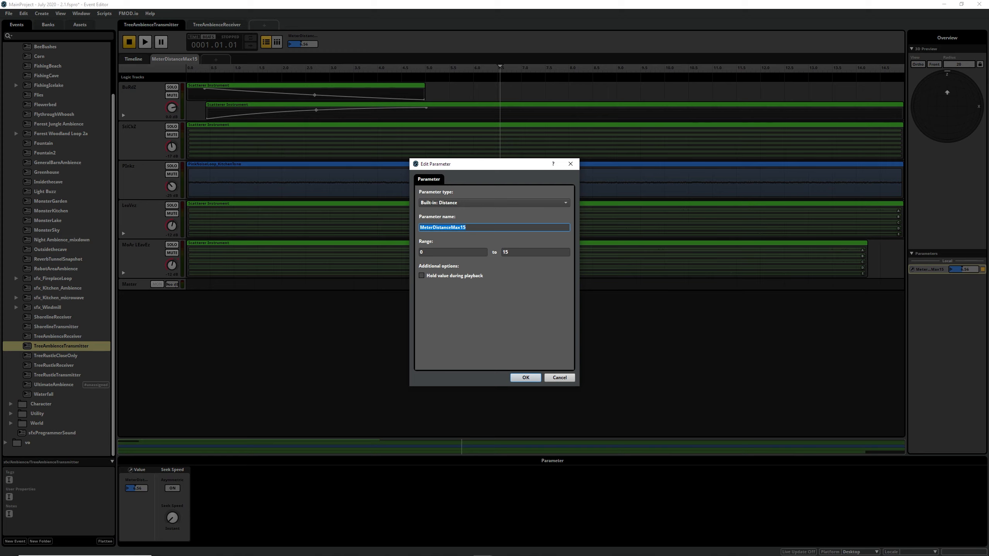
Check the parameter name and its maximum of 15, then close the dialog keeping the 0–15 range
{"action": "left_click", "coordinate": [535, 251]}
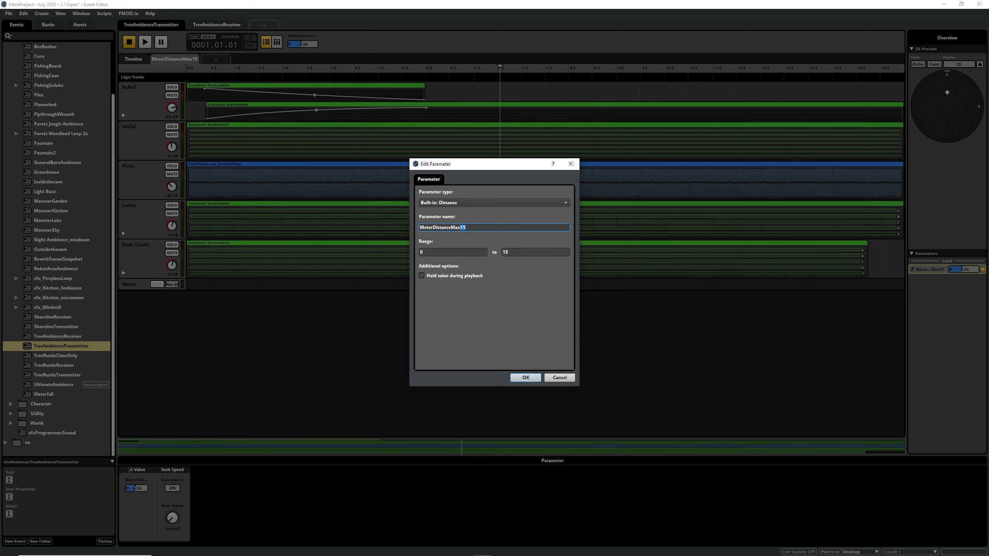
{"action": "left_click", "coordinate": [535, 251]}
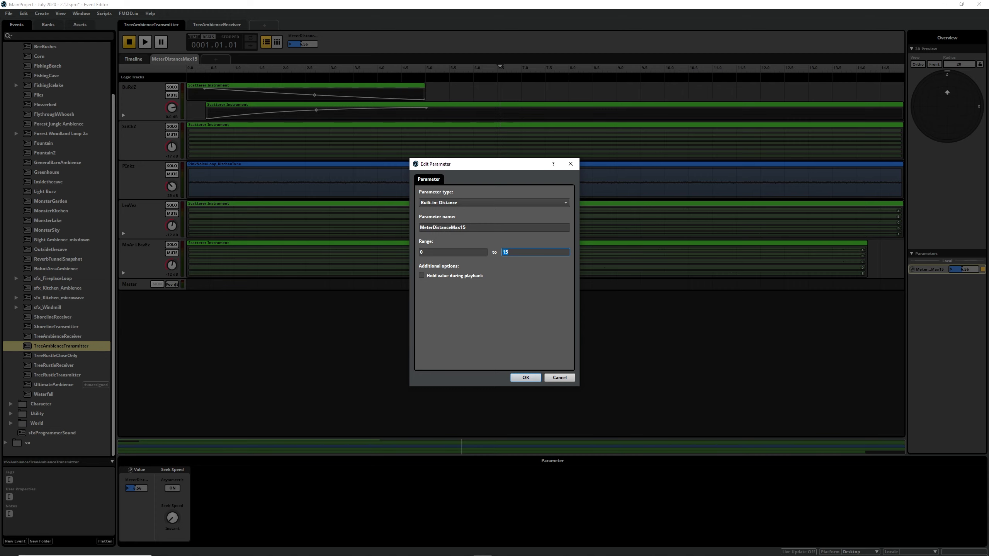
{"action": "left_click", "coordinate": [524, 377]}
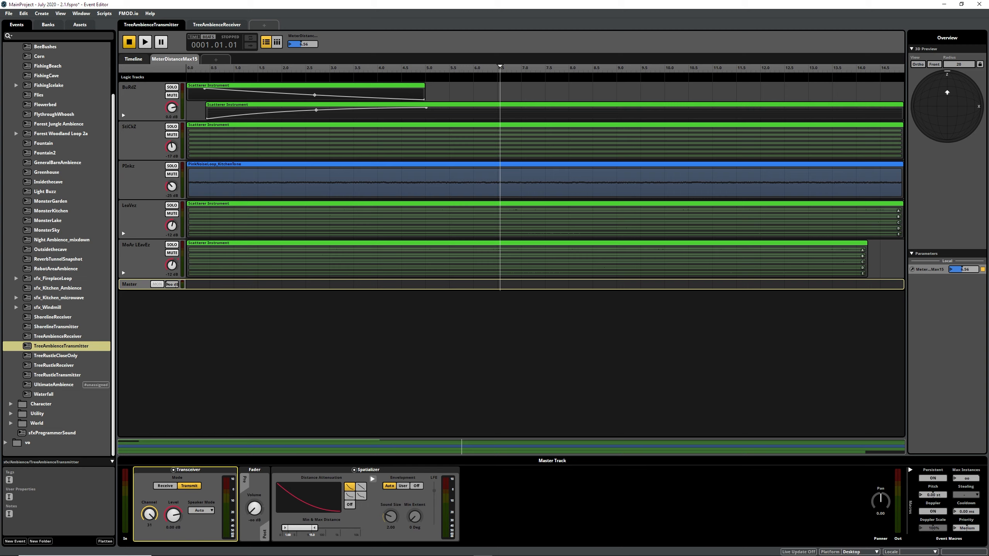
{"action": "left_click", "coordinate": [253, 470]}
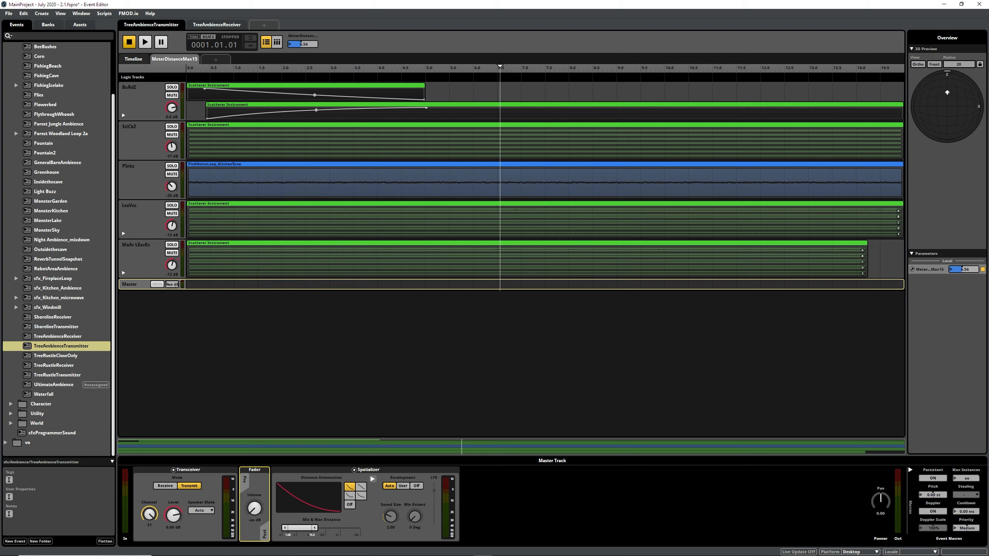
{"action": "left_click", "coordinate": [368, 470]}
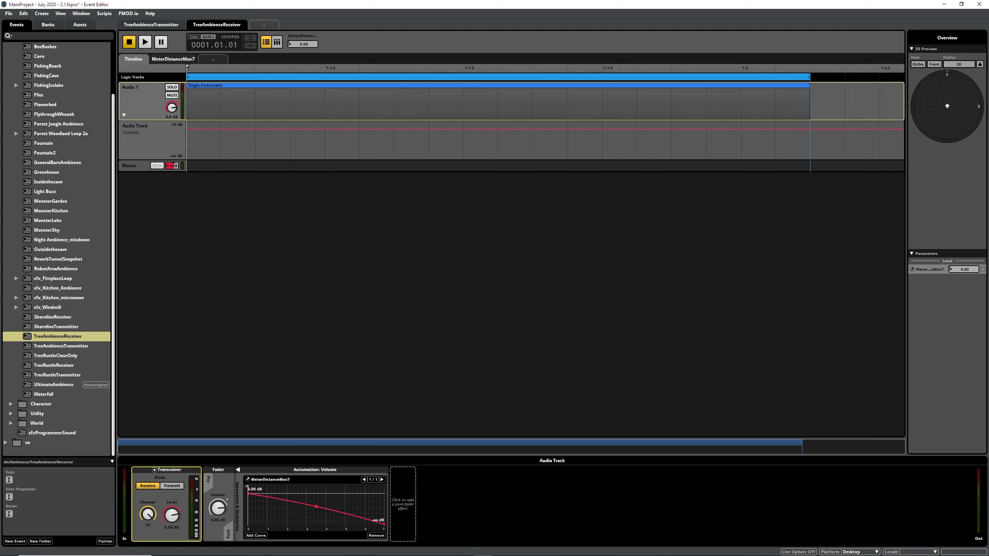
{"action": "mouse_move", "coordinate": [172, 59]}
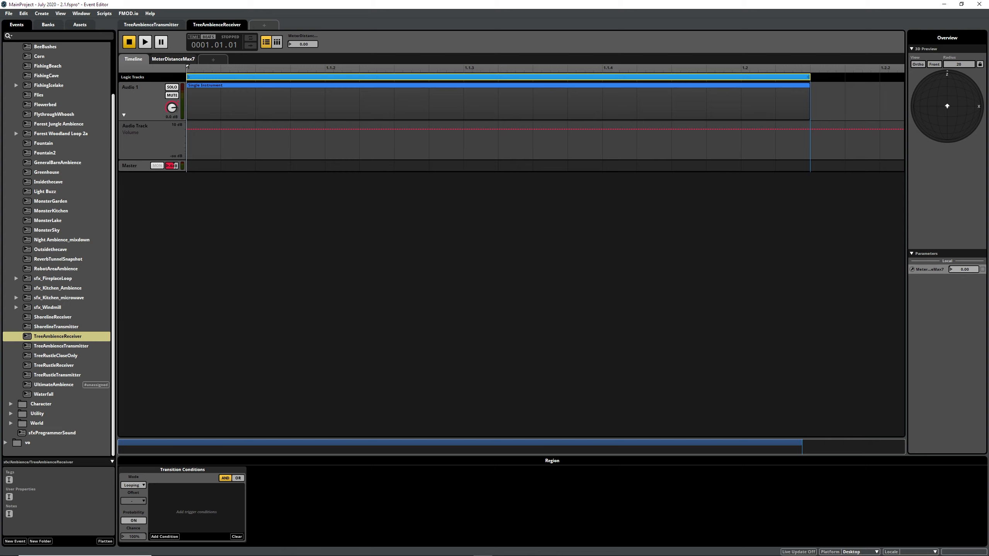
Switch the TreeAmbienceReceiver event to its MeterDistanceMax7 parameter sheet
{"action": "left_click", "coordinate": [173, 58]}
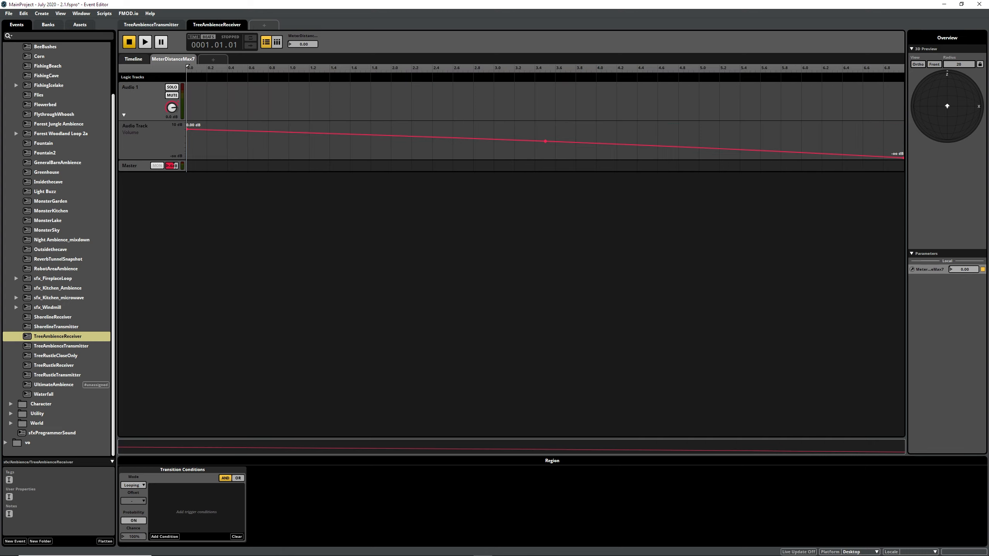
{"action": "right_click", "coordinate": [173, 58]}
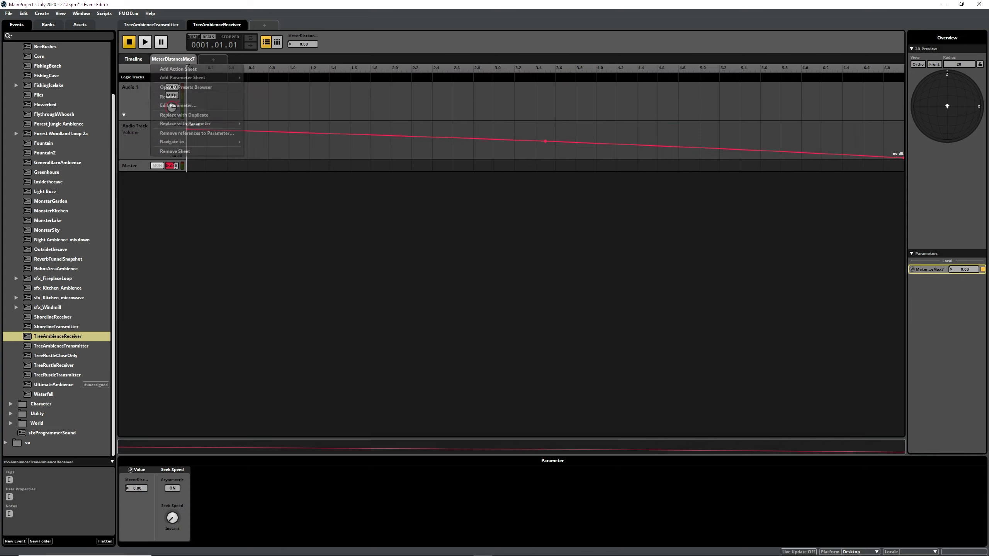
{"action": "left_click", "coordinate": [178, 106]}
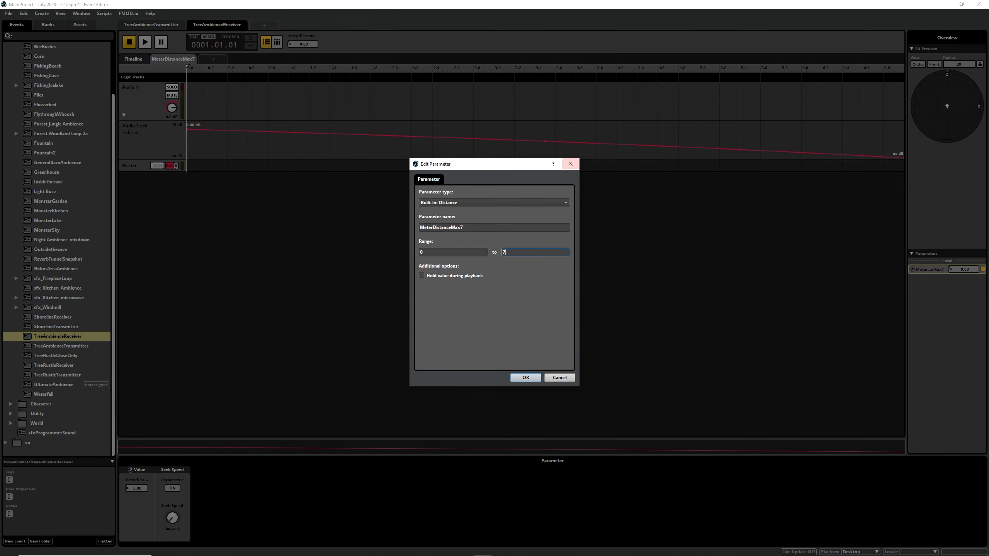
{"action": "left_click", "coordinate": [525, 377]}
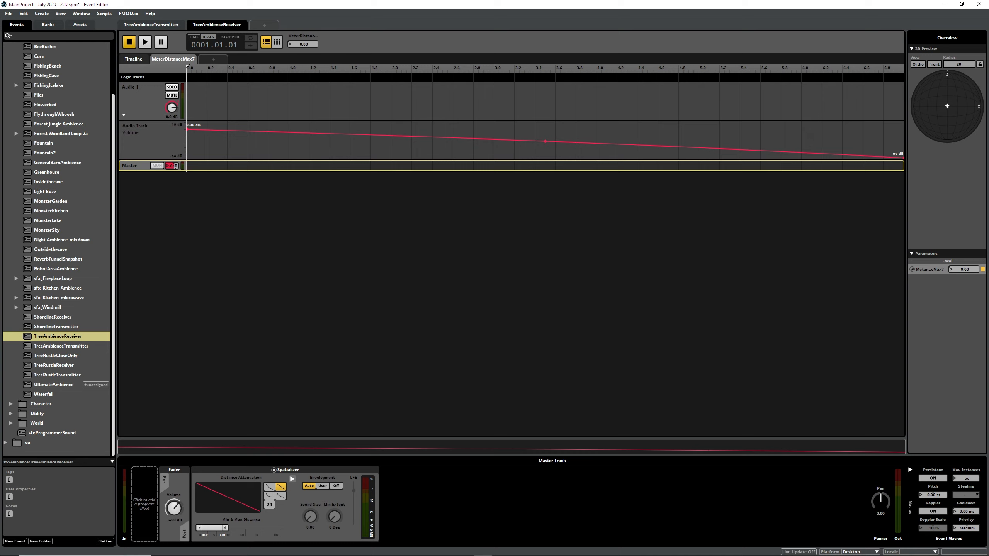
{"action": "left_click", "coordinate": [135, 133]}
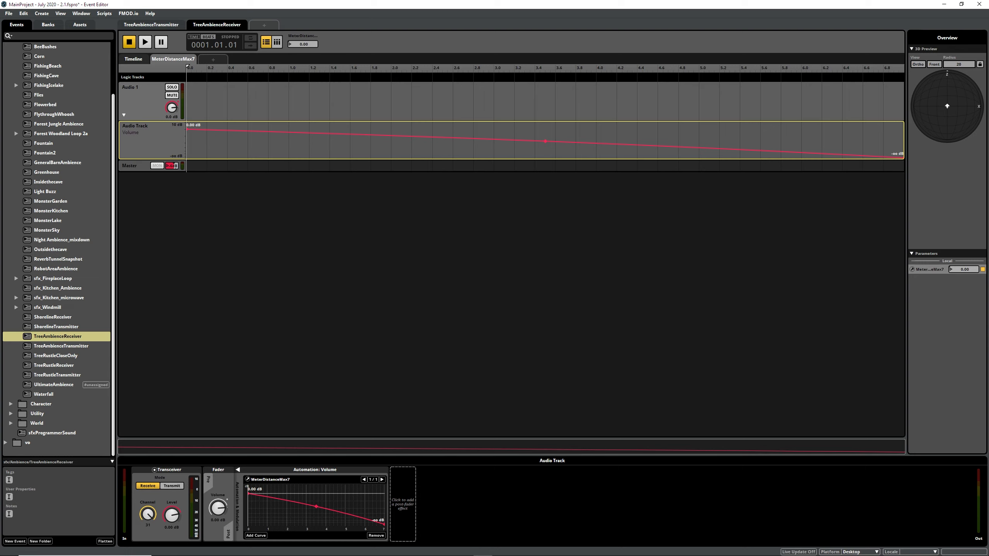
{"action": "right_click", "coordinate": [171, 107]}
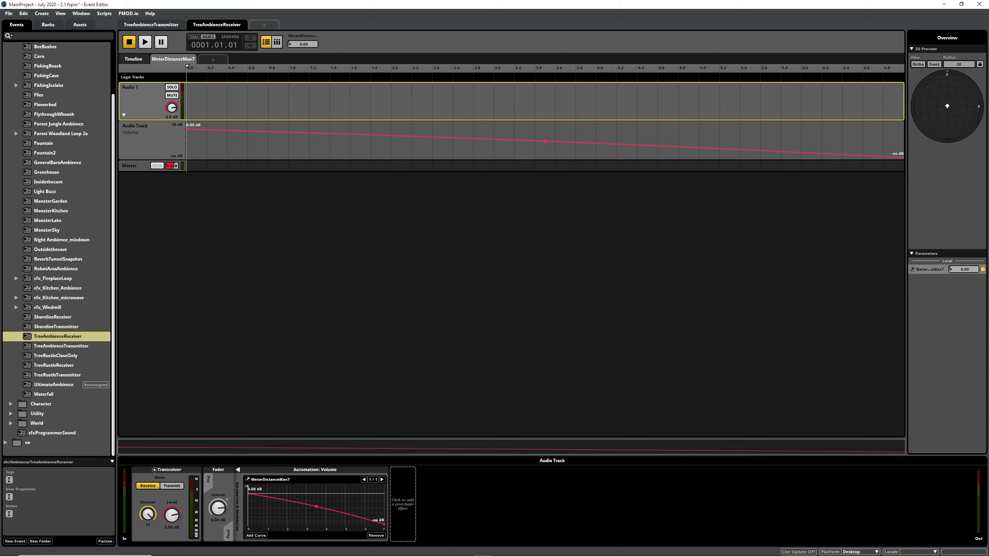
{"action": "left_click", "coordinate": [270, 480]}
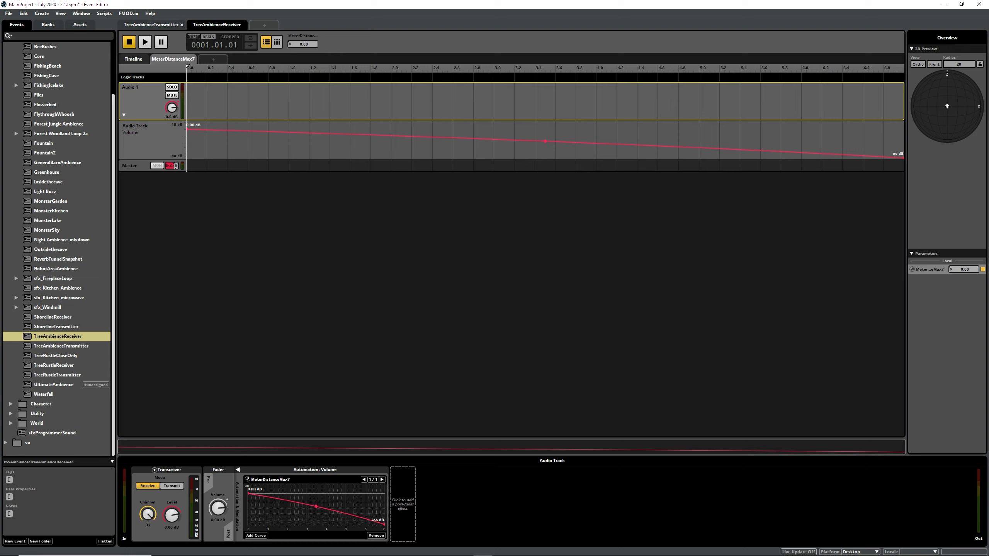
{"action": "left_click", "coordinate": [145, 41]}
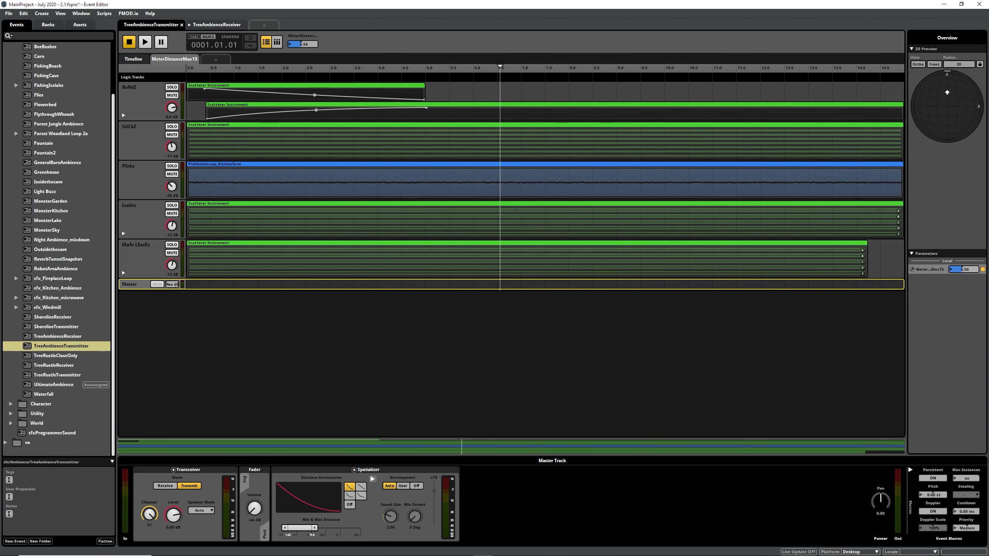
{"action": "left_click", "coordinate": [145, 42]}
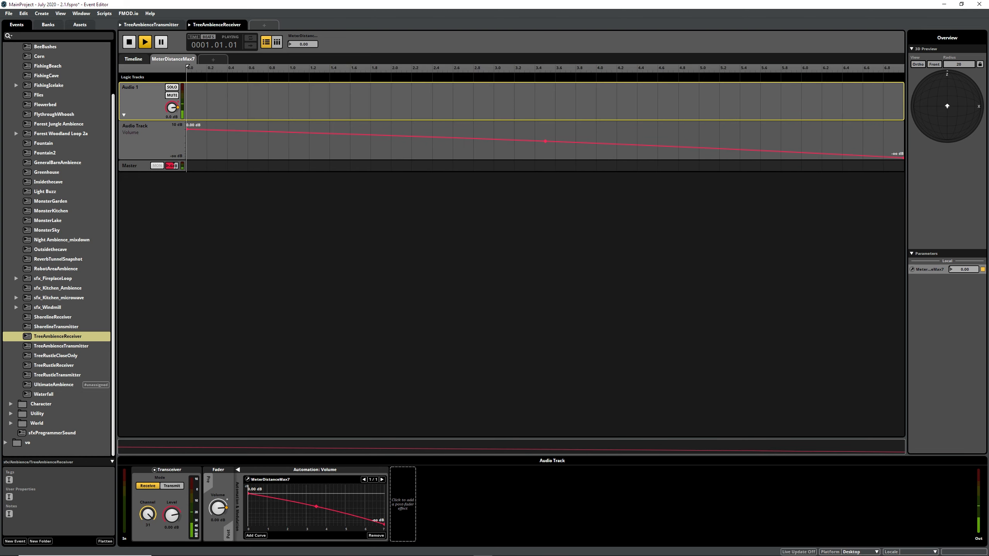
{"action": "left_click", "coordinate": [149, 24]}
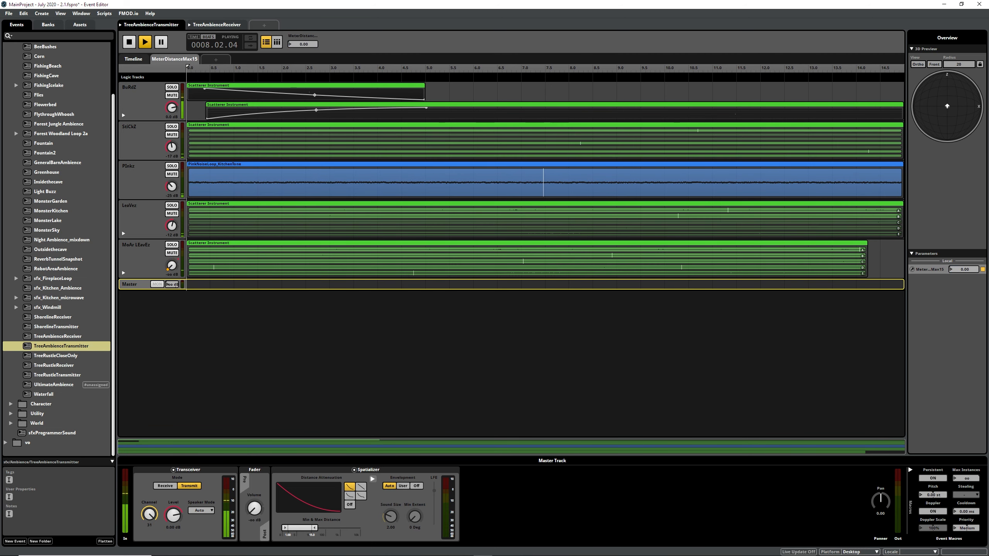
{"action": "left_click", "coordinate": [217, 24]}
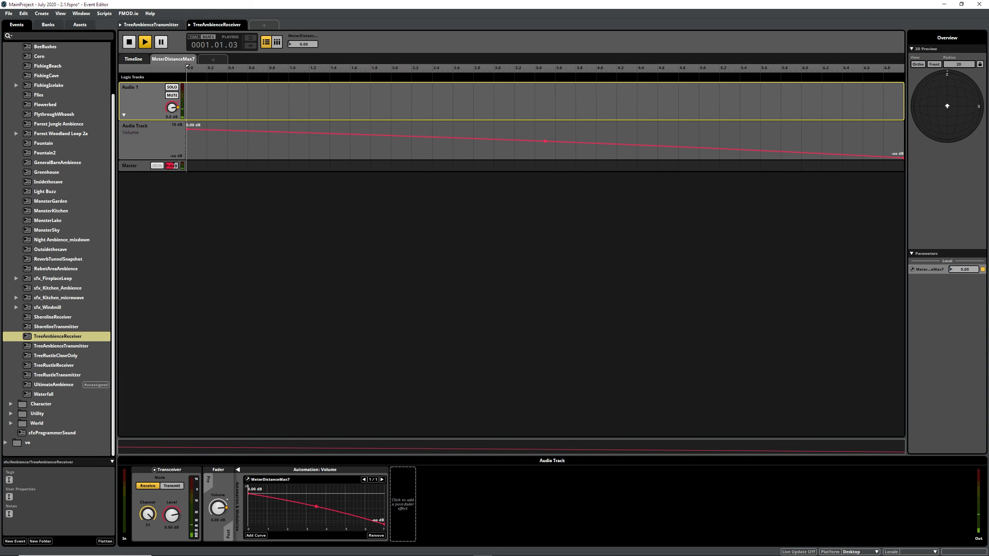
{"action": "left_click", "coordinate": [128, 41]}
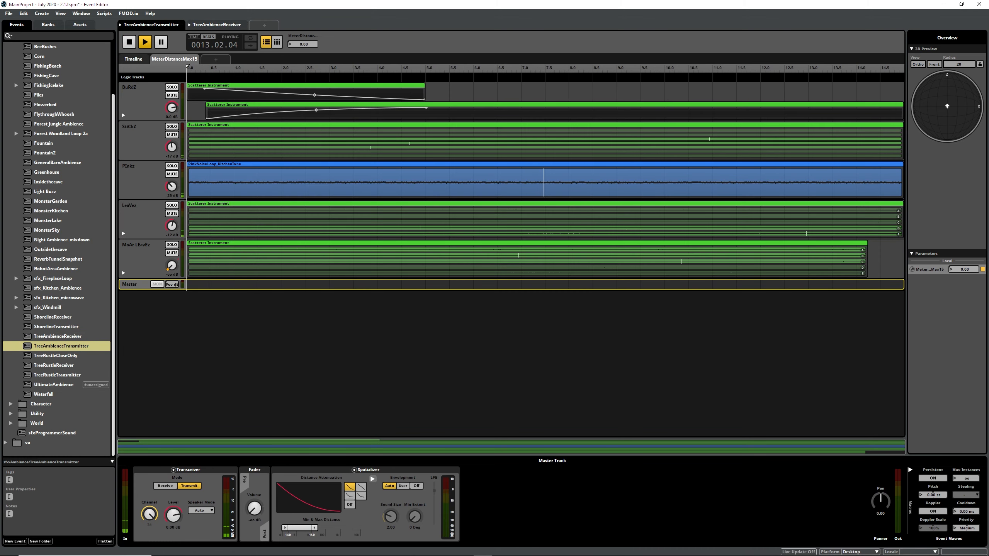
{"action": "left_click", "coordinate": [129, 42]}
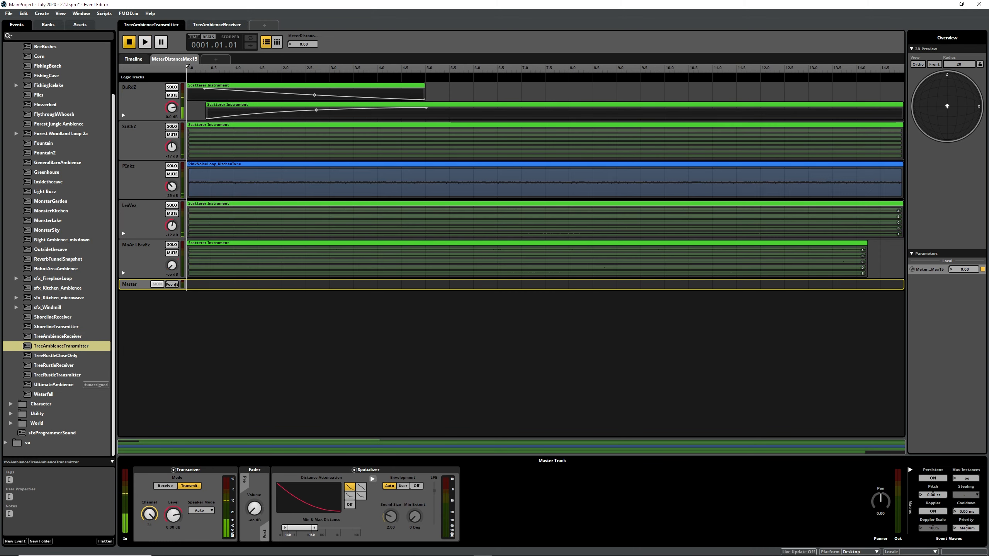
{"action": "left_click", "coordinate": [215, 24]}
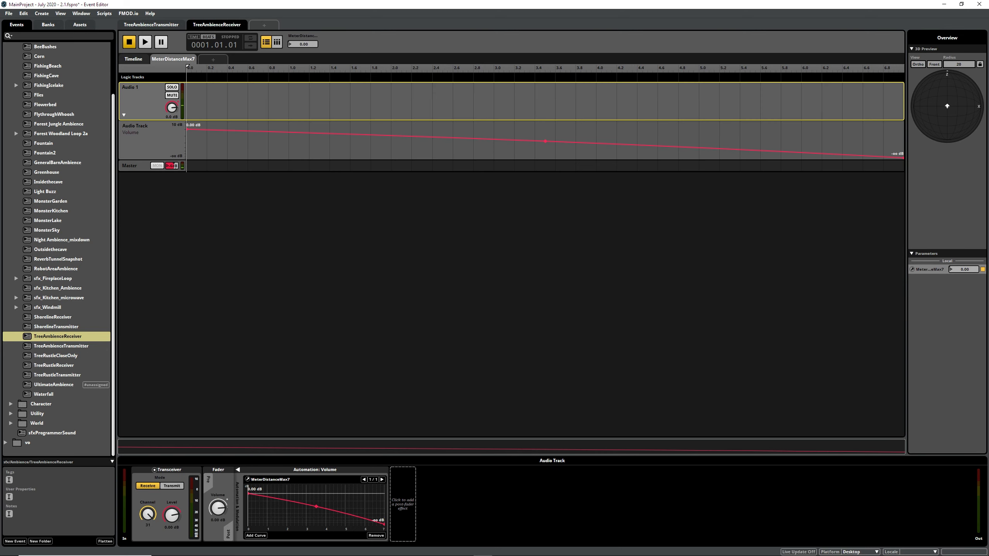